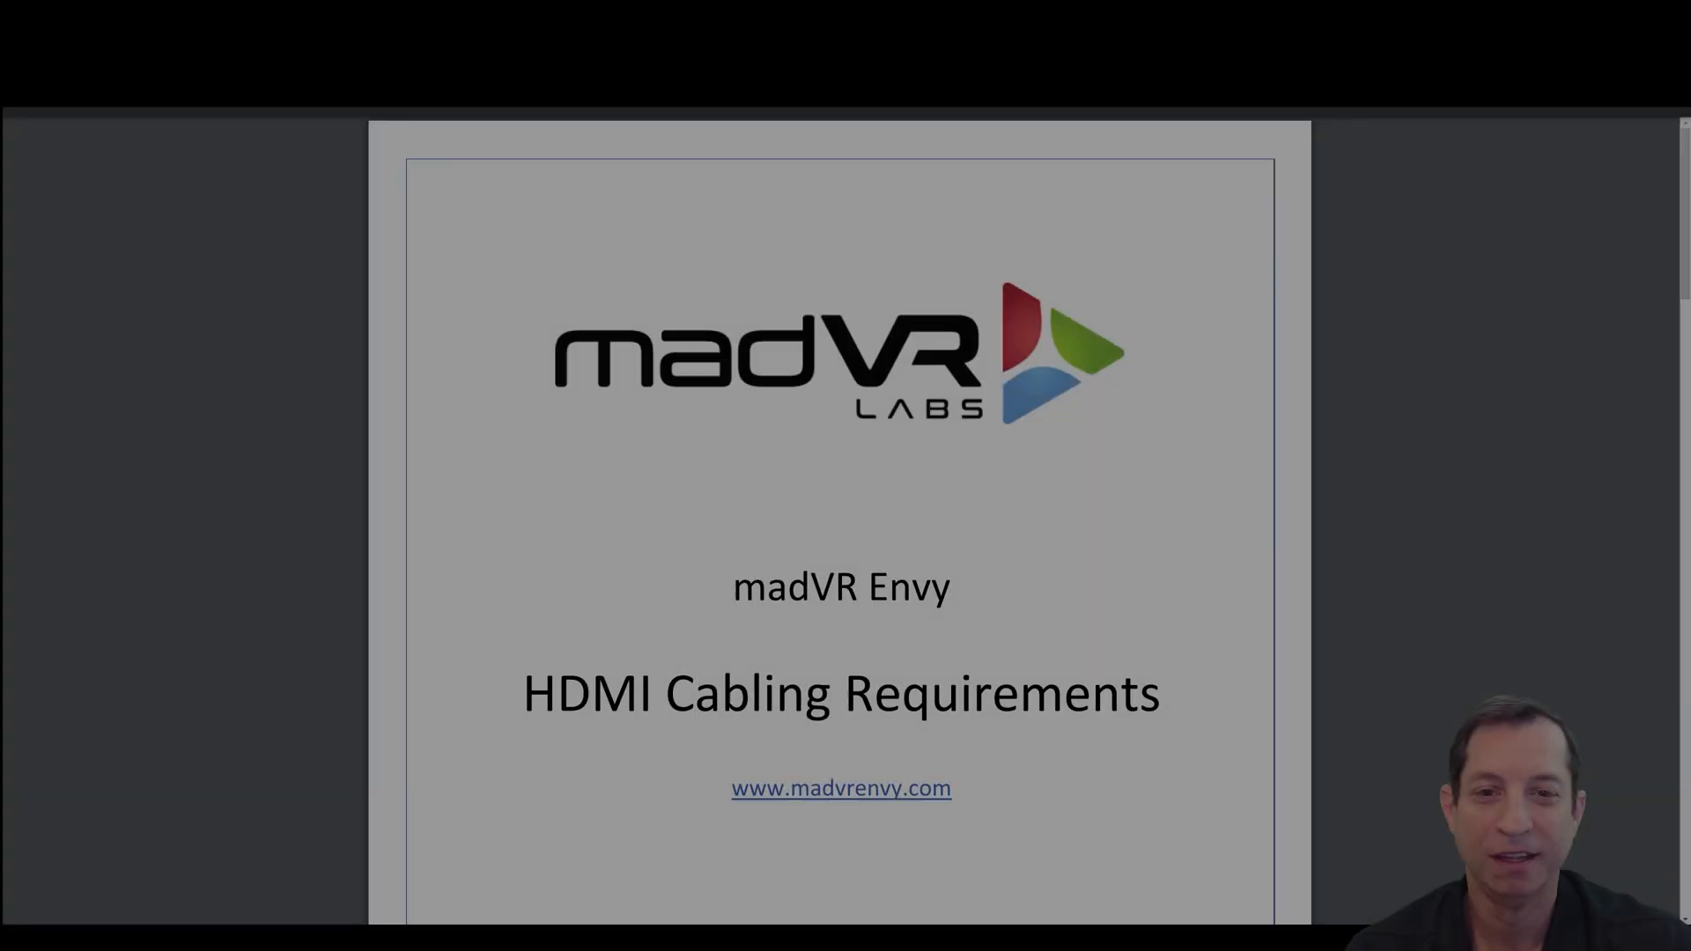
{"action": "scroll", "scroll_direction": "down", "scroll_amount": 3}
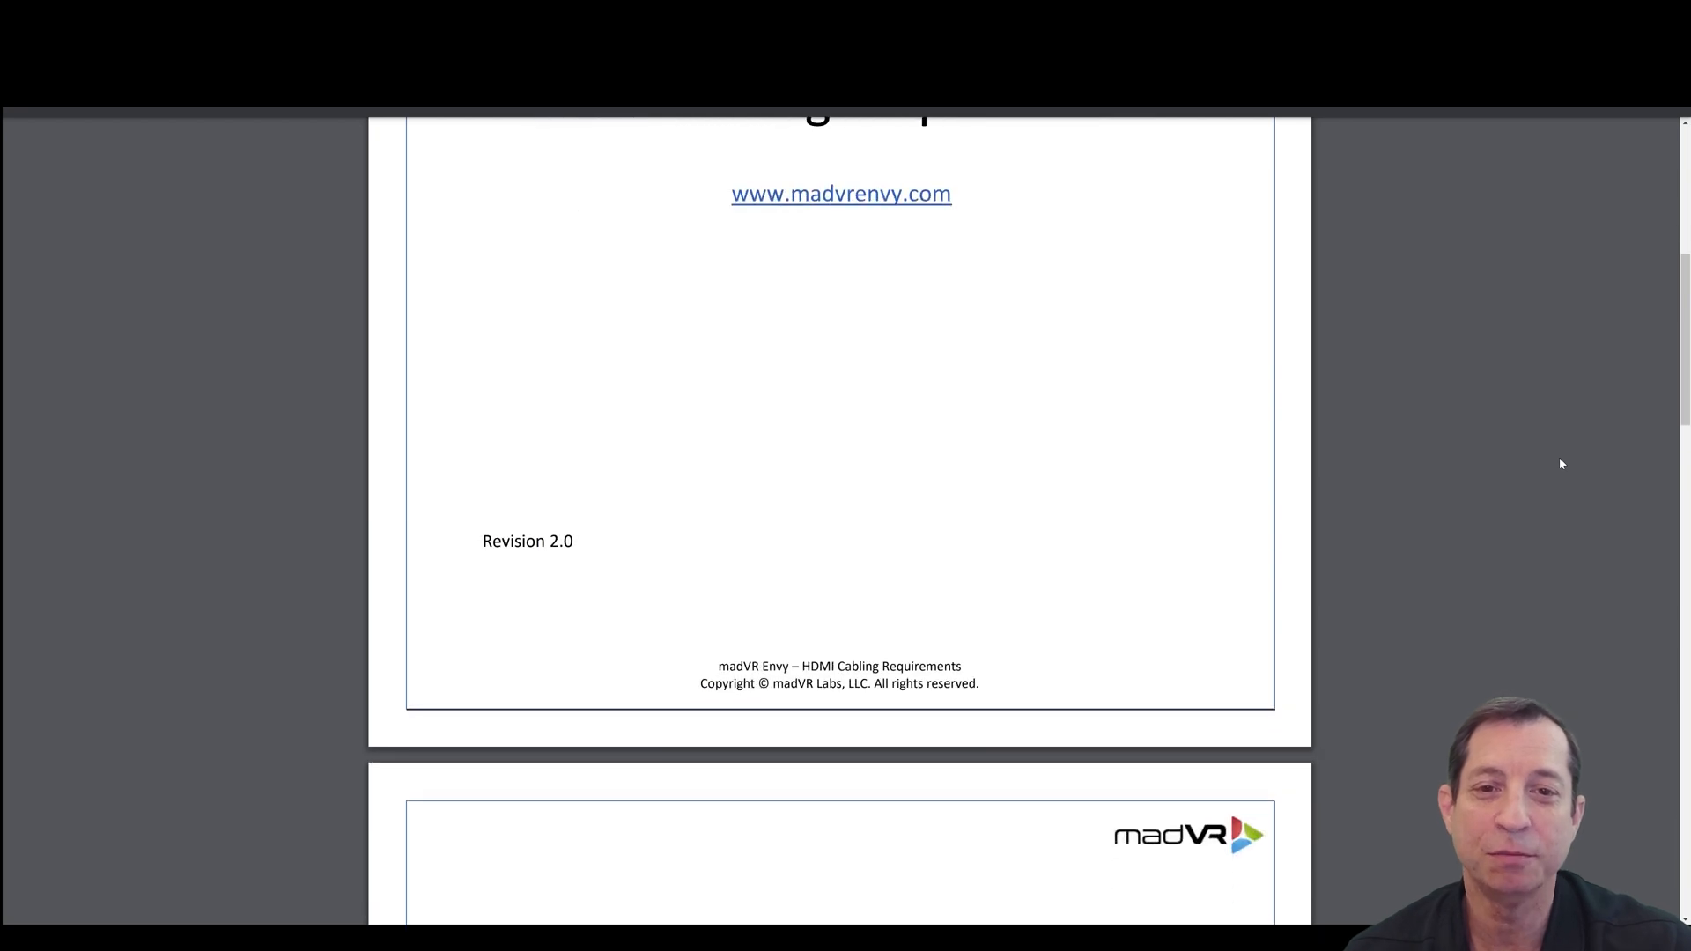
{"action": "scroll", "scroll_direction": "down", "scroll_amount": 3}
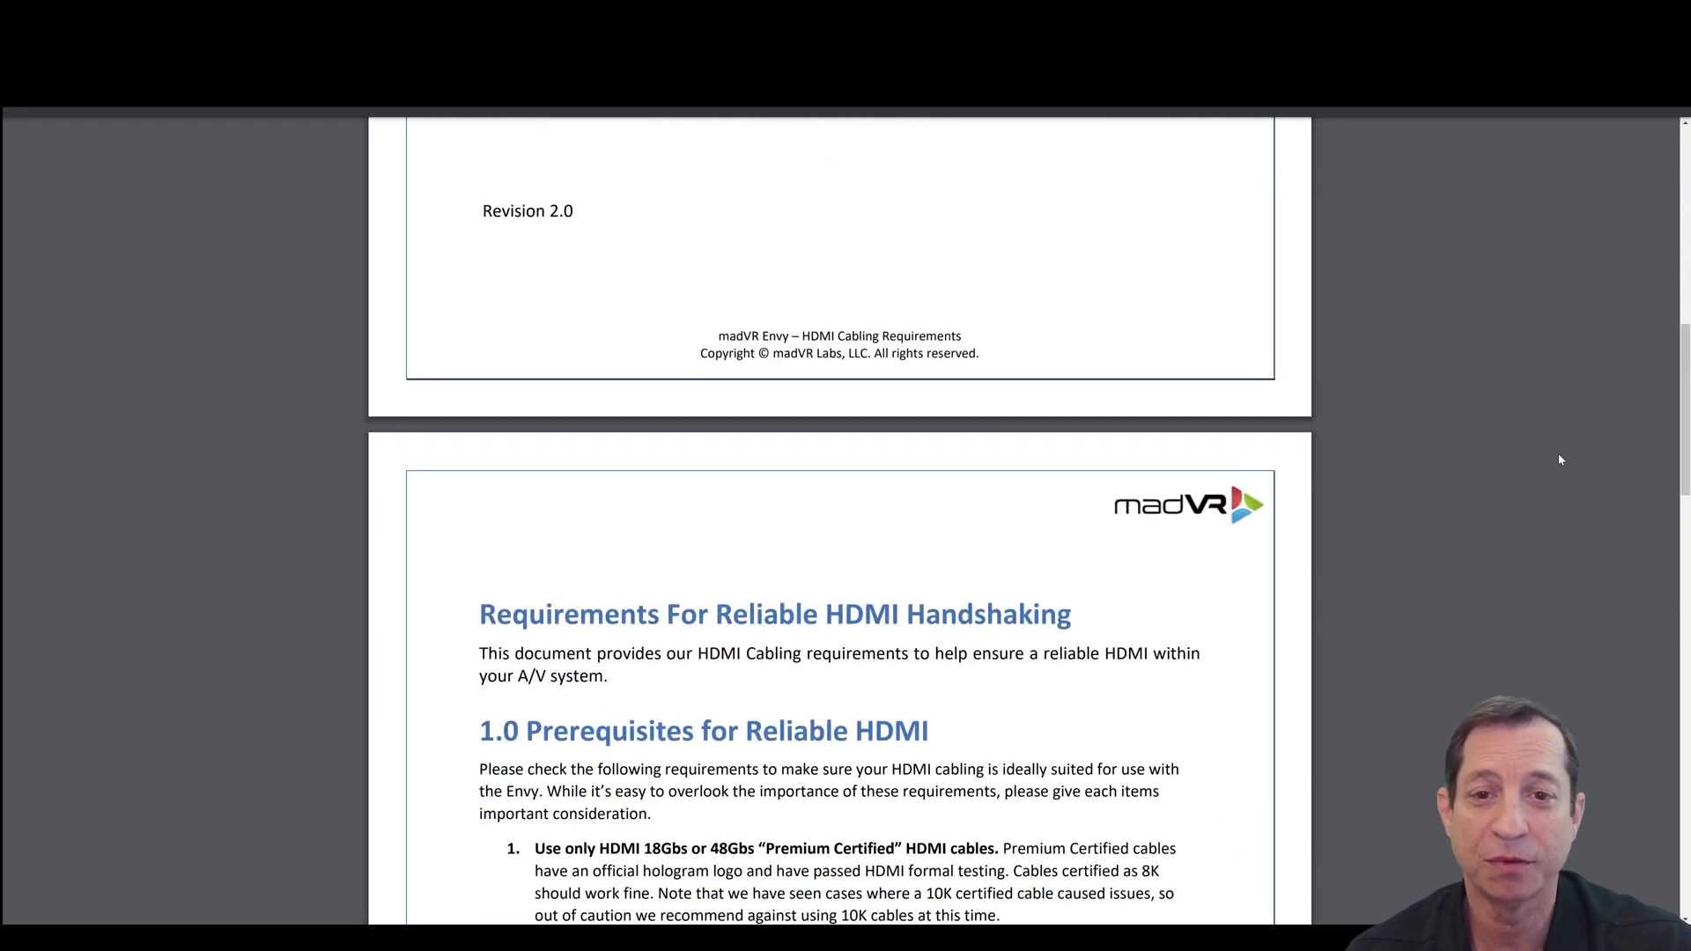
{"action": "scroll", "scroll_direction": "down", "scroll_amount": 3}
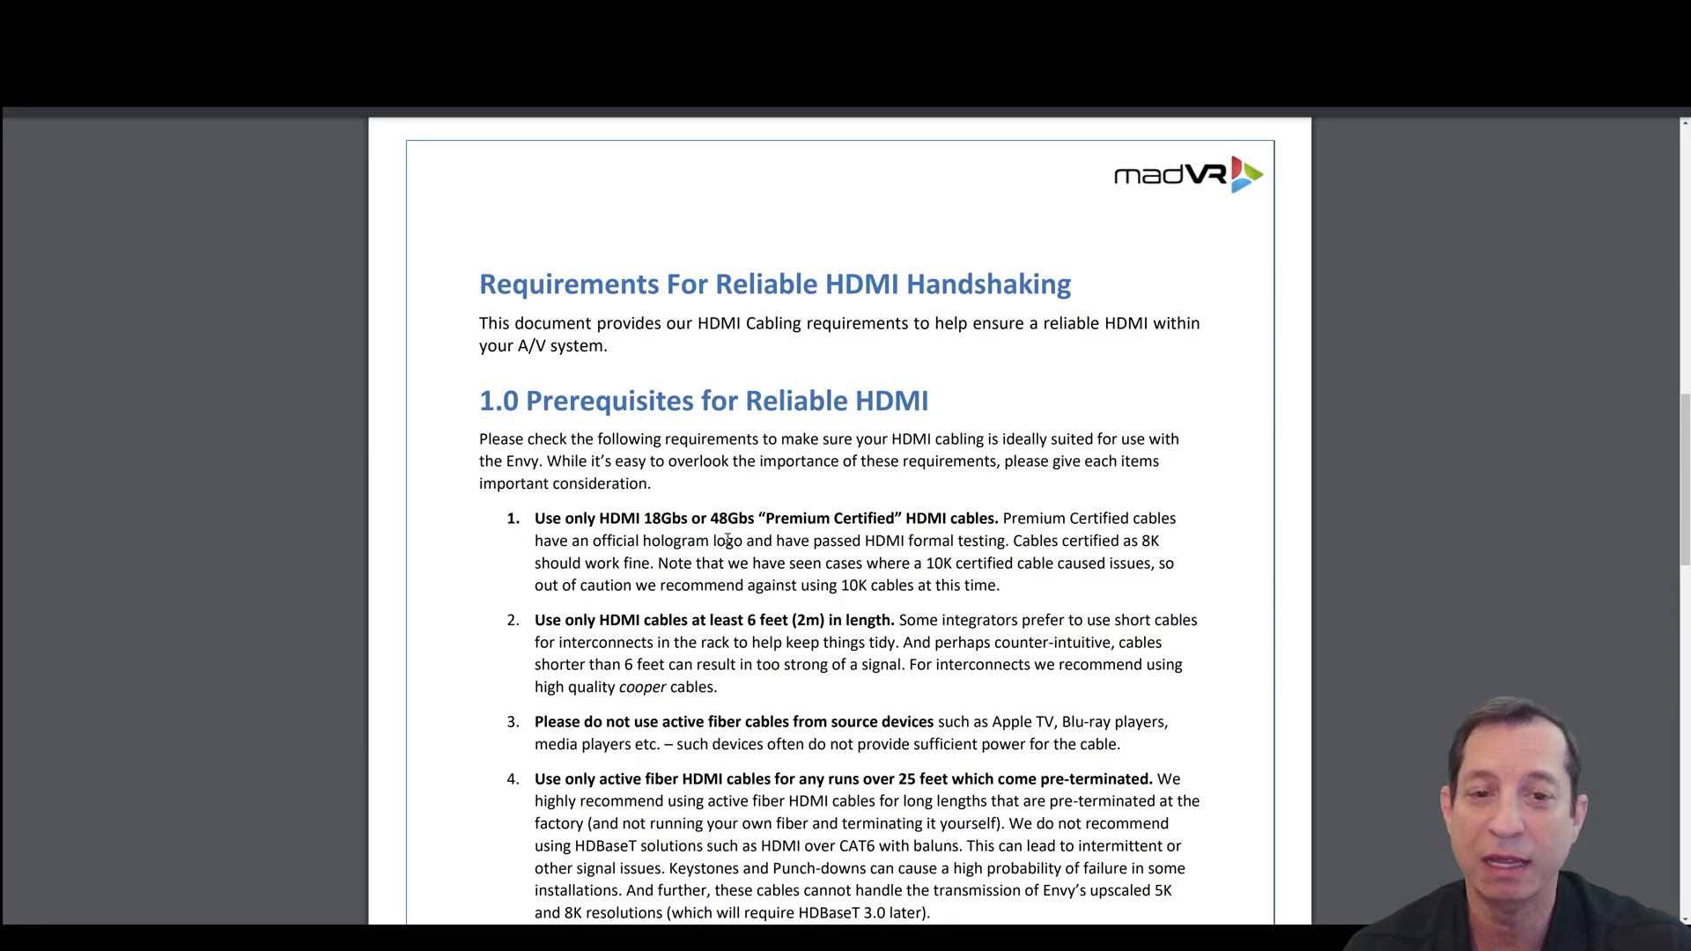
{"action": "scroll", "scroll_direction": "down", "scroll_amount": 3}
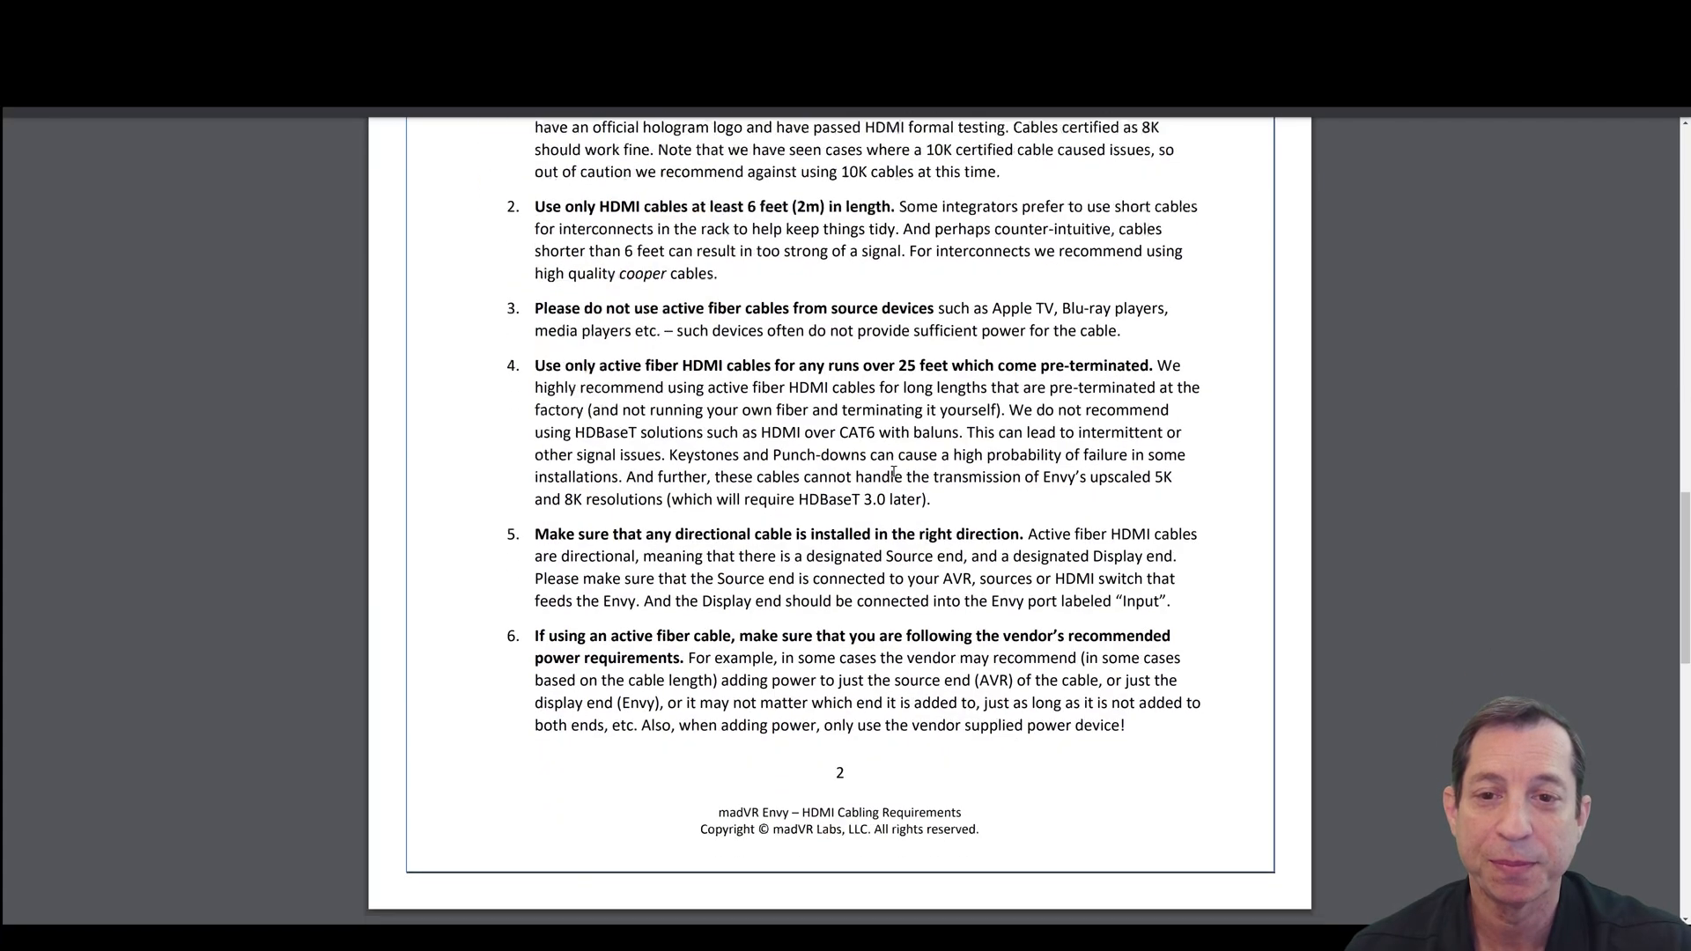
{"action": "scroll", "scroll_direction": "down", "scroll_amount": 3}
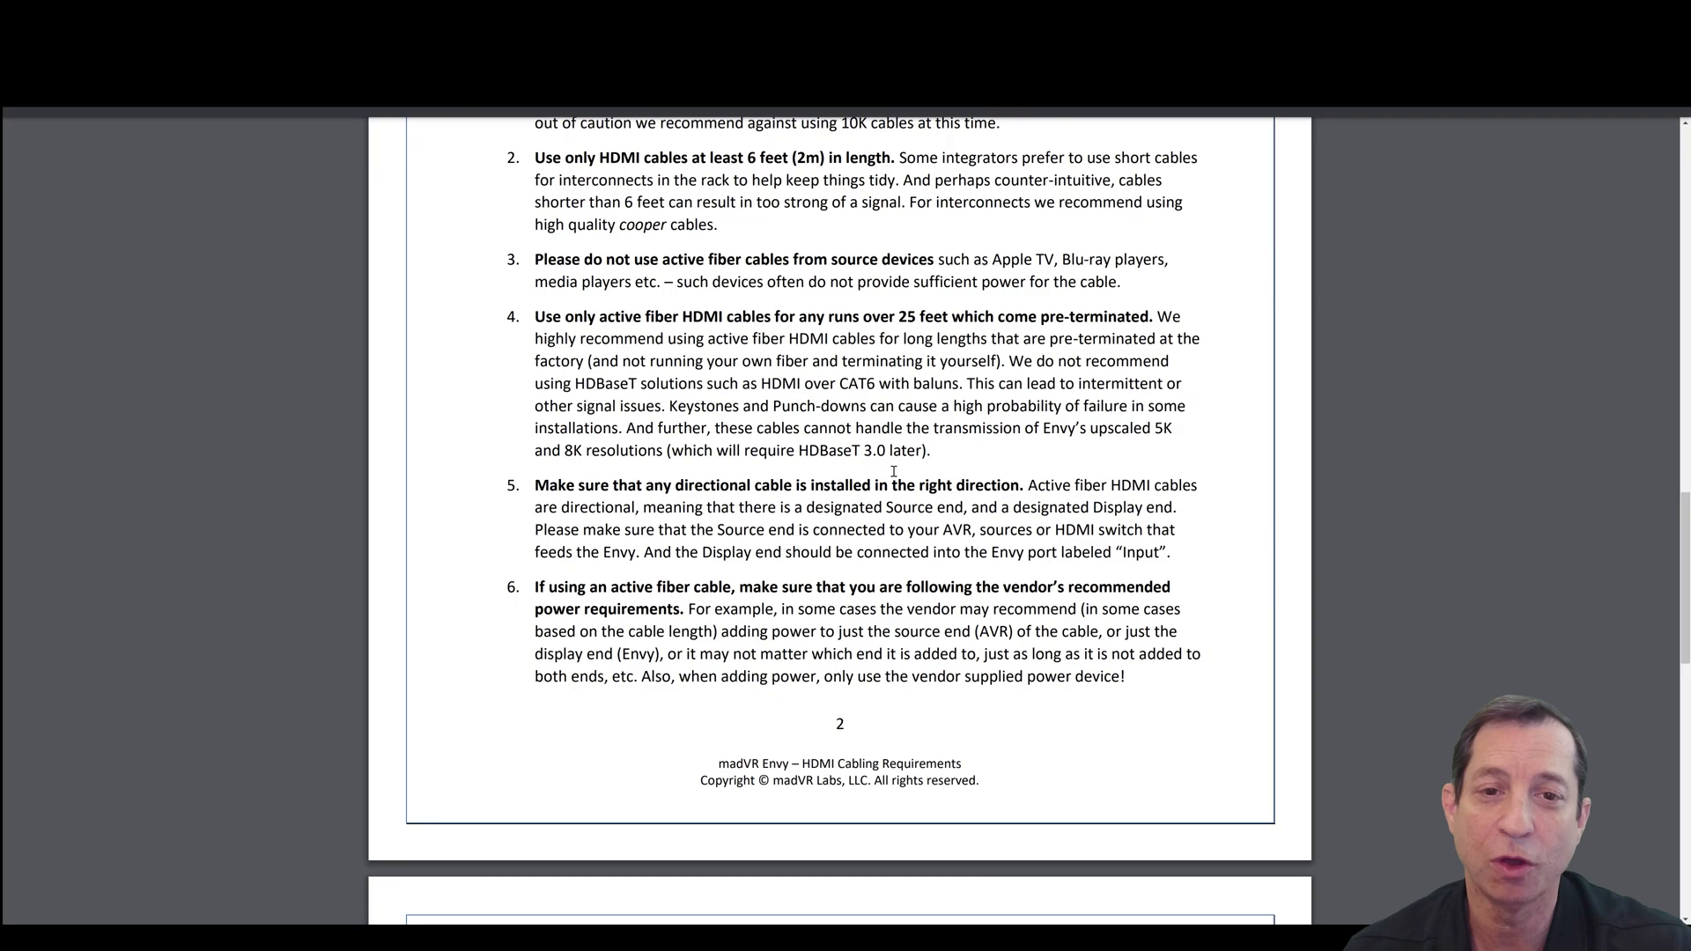
{"action": "scroll", "scroll_direction": "down", "scroll_amount": 3}
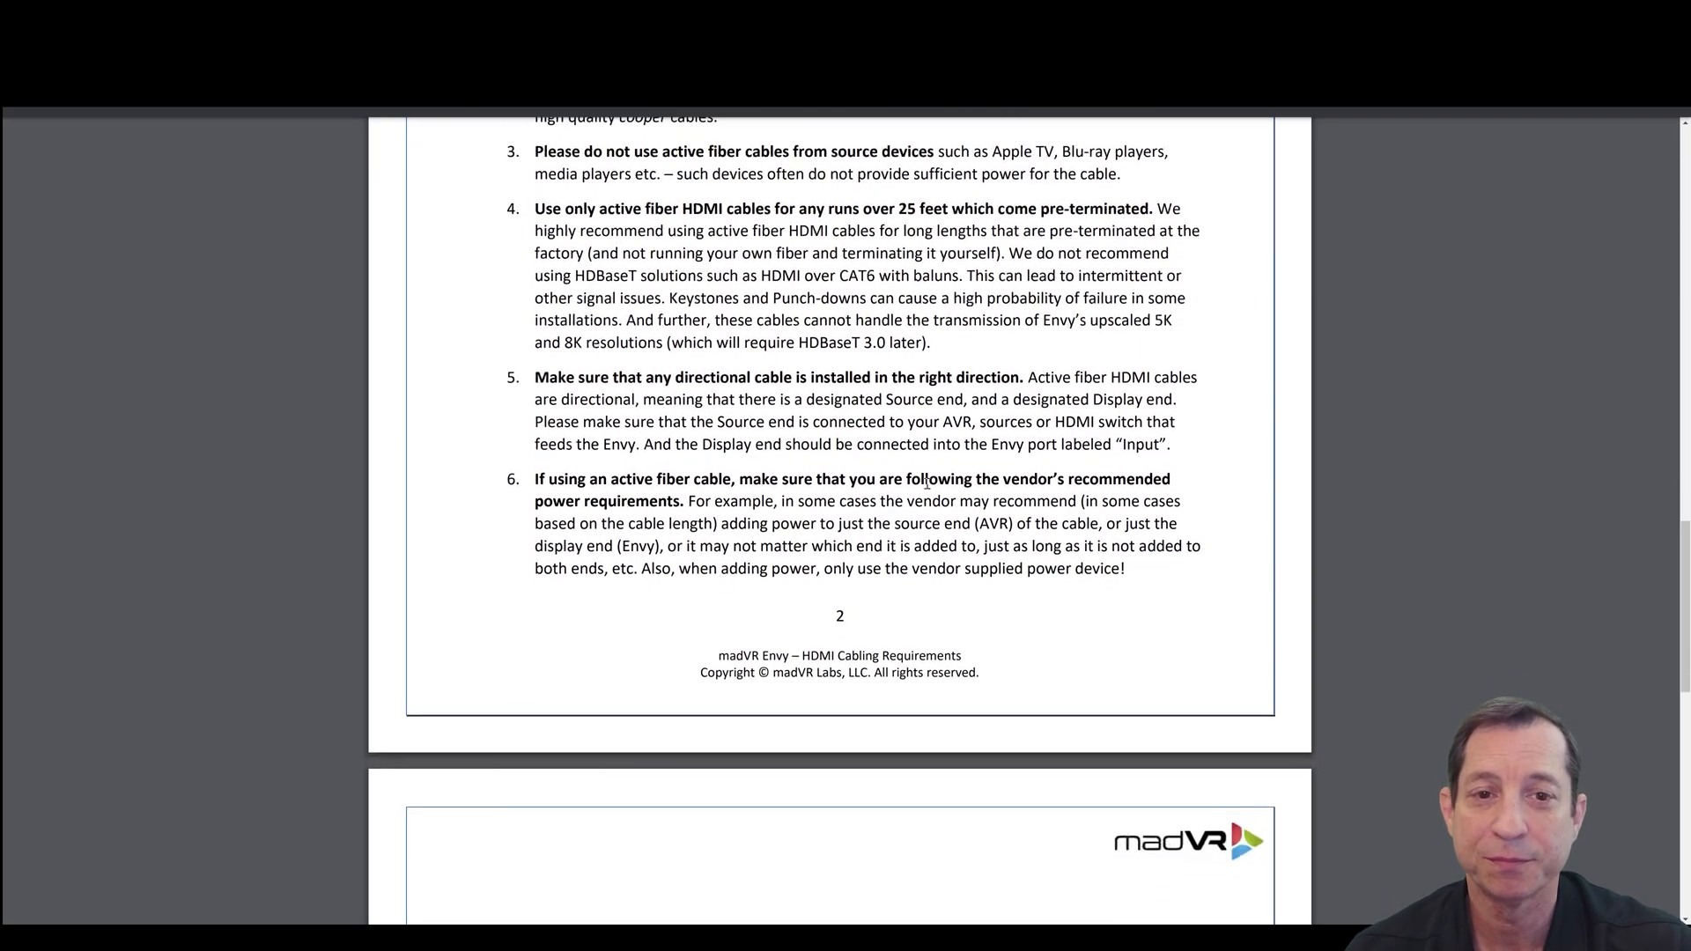
{"action": "scroll", "scroll_direction": "down", "scroll_amount": 3}
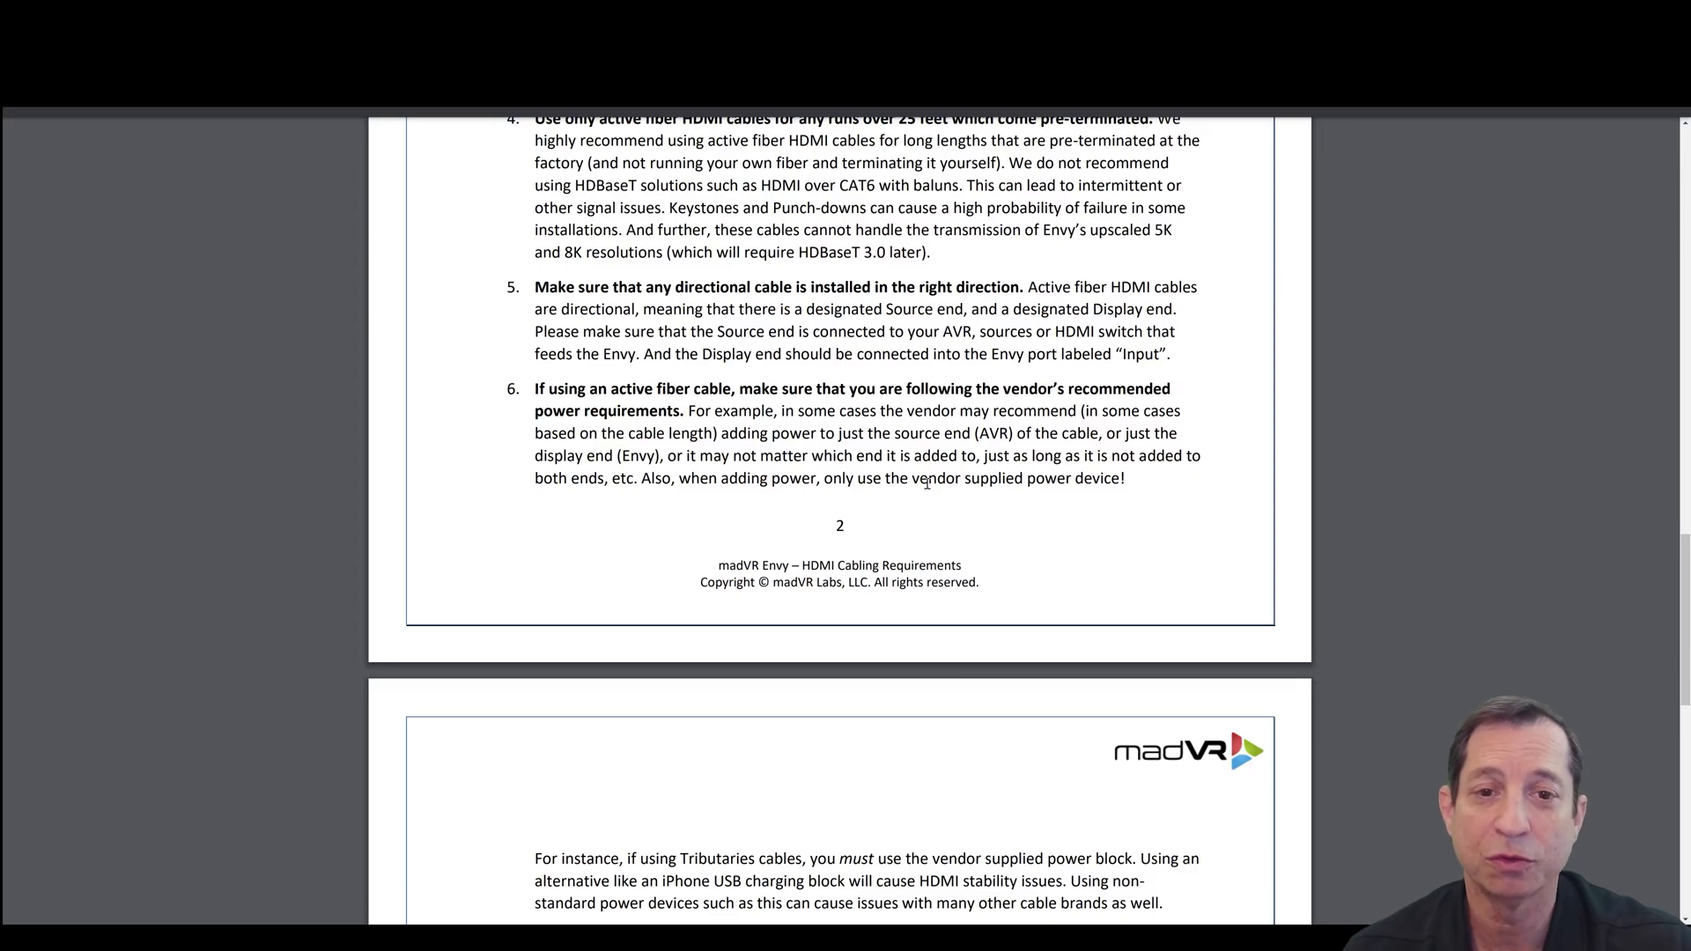
{"action": "scroll", "scroll_direction": "down", "scroll_amount": 3}
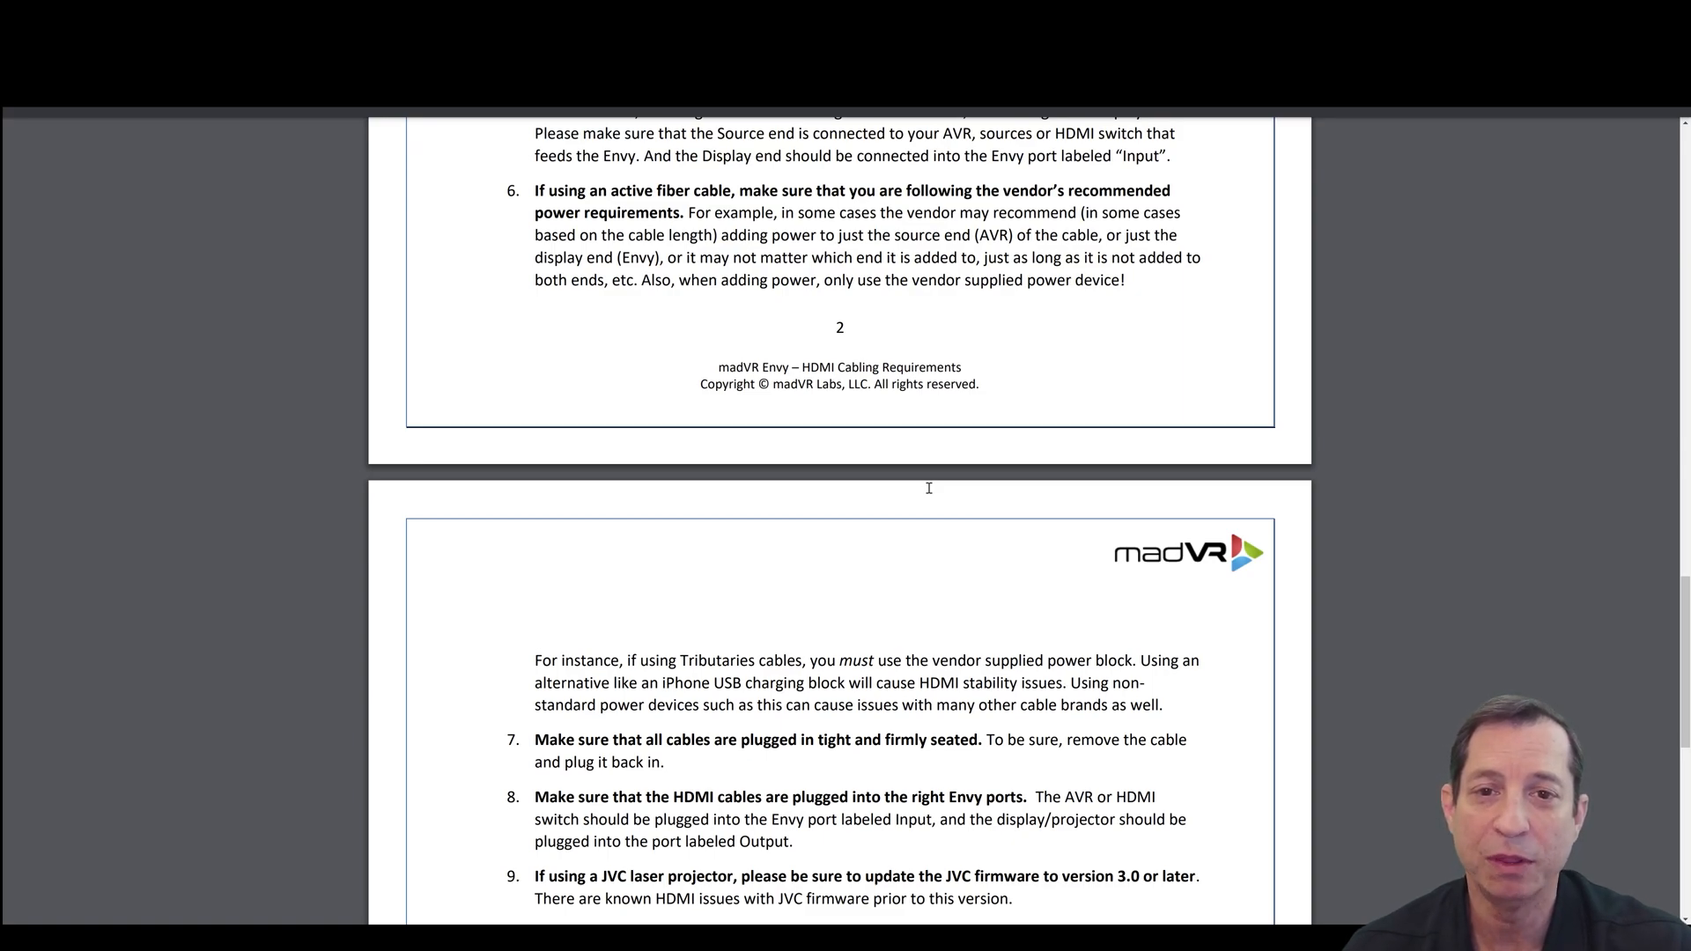
{"action": "scroll", "scroll_direction": "down", "scroll_amount": 3}
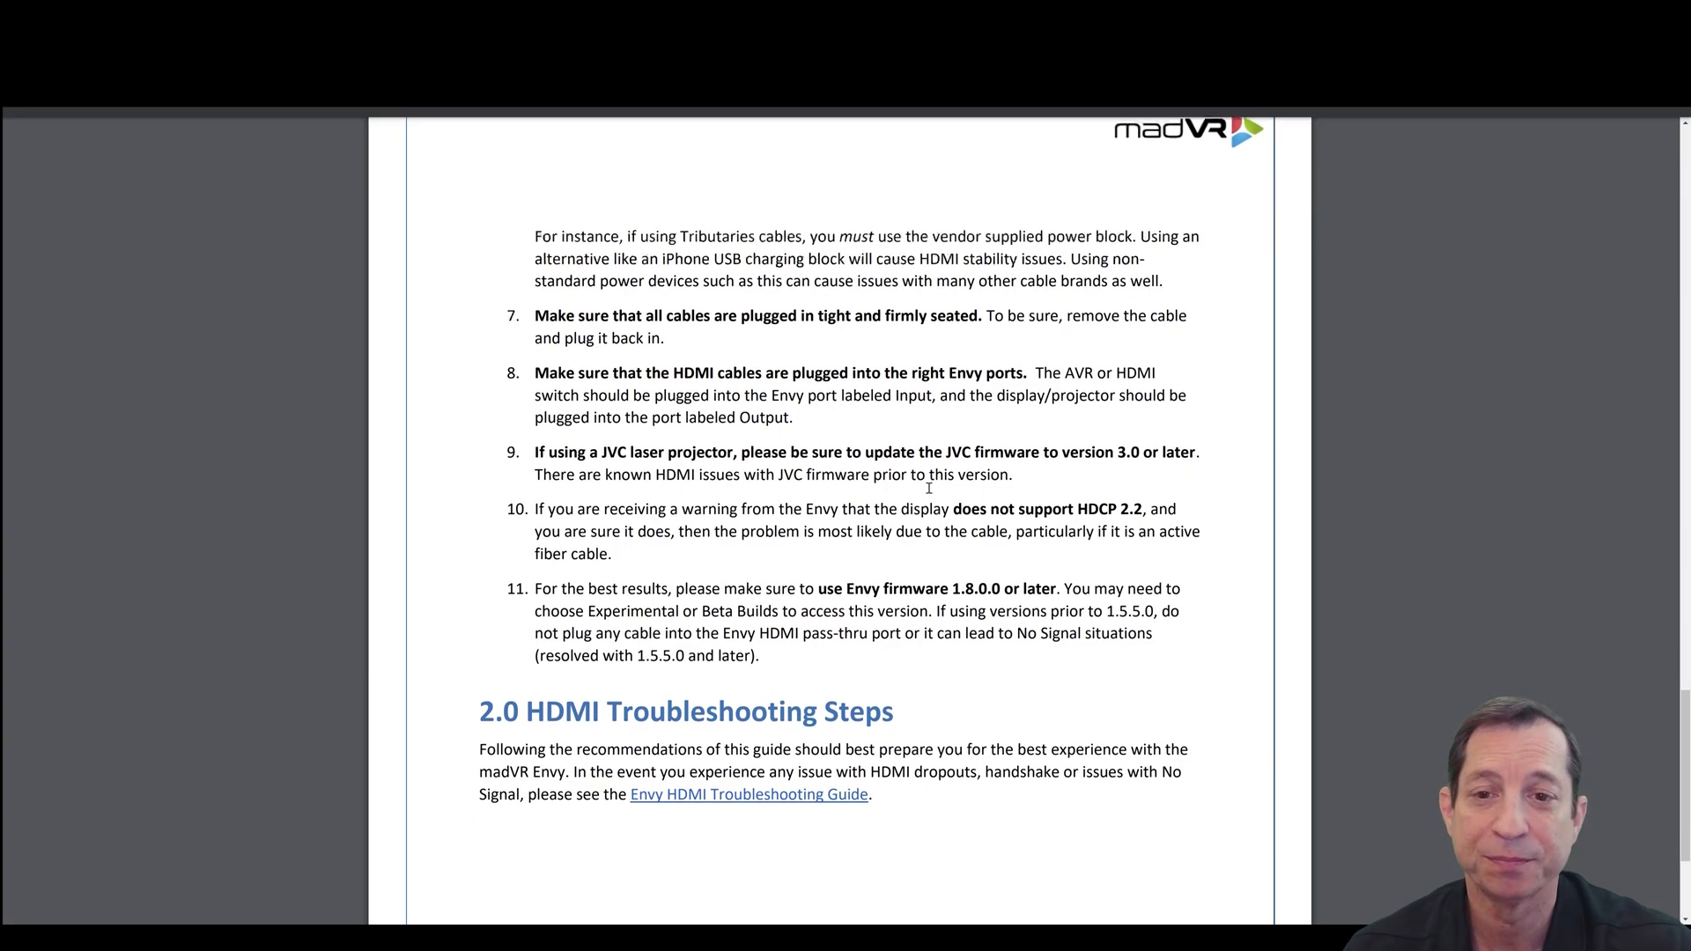
{"action": "scroll", "scroll_direction": "down", "scroll_amount": 3}
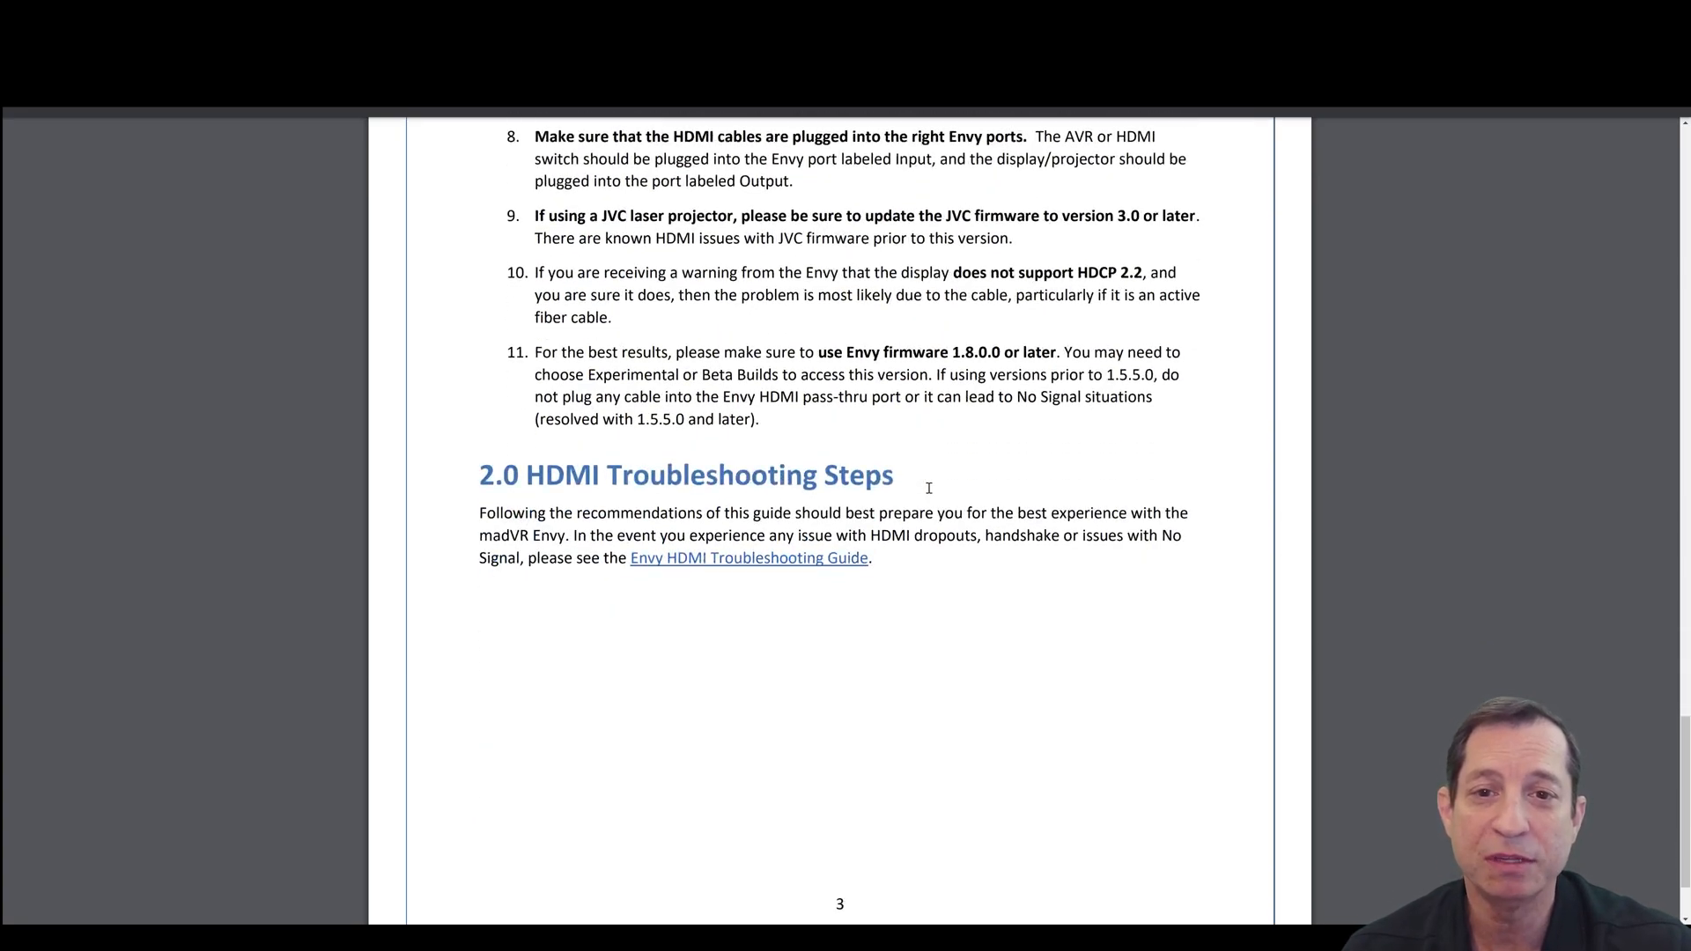